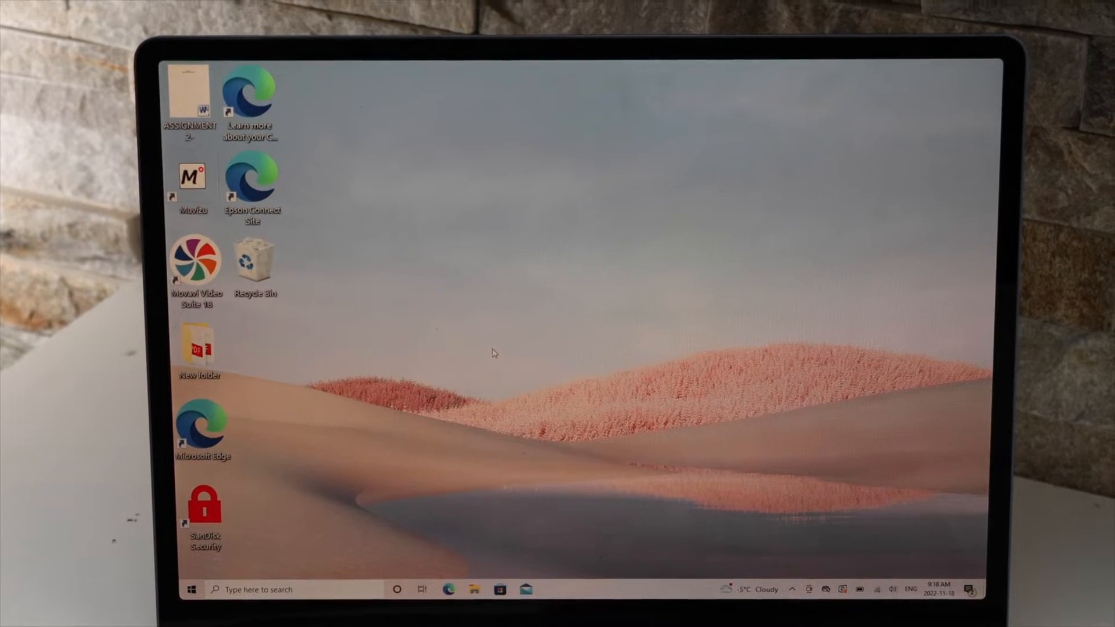
# Step: Launch the HP Smart app from the Windows Start menu app list
pyautogui.click(190, 589)
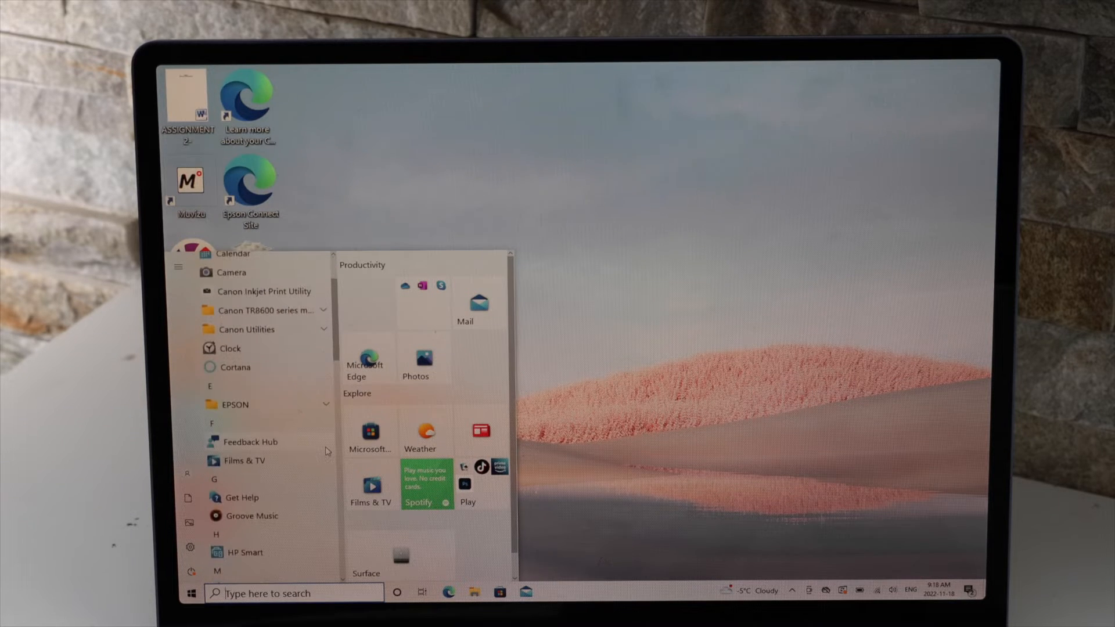
pyautogui.click(241, 552)
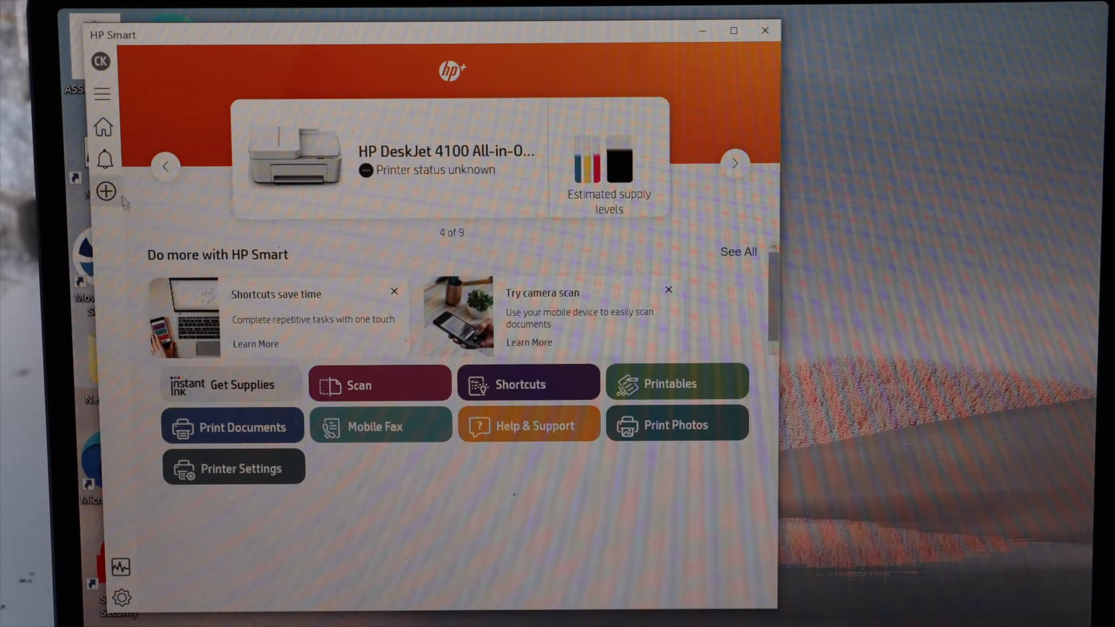
# Step: Add a new printer and begin setup of the found HP DeskJet 2700 series
pyautogui.click(105, 190)
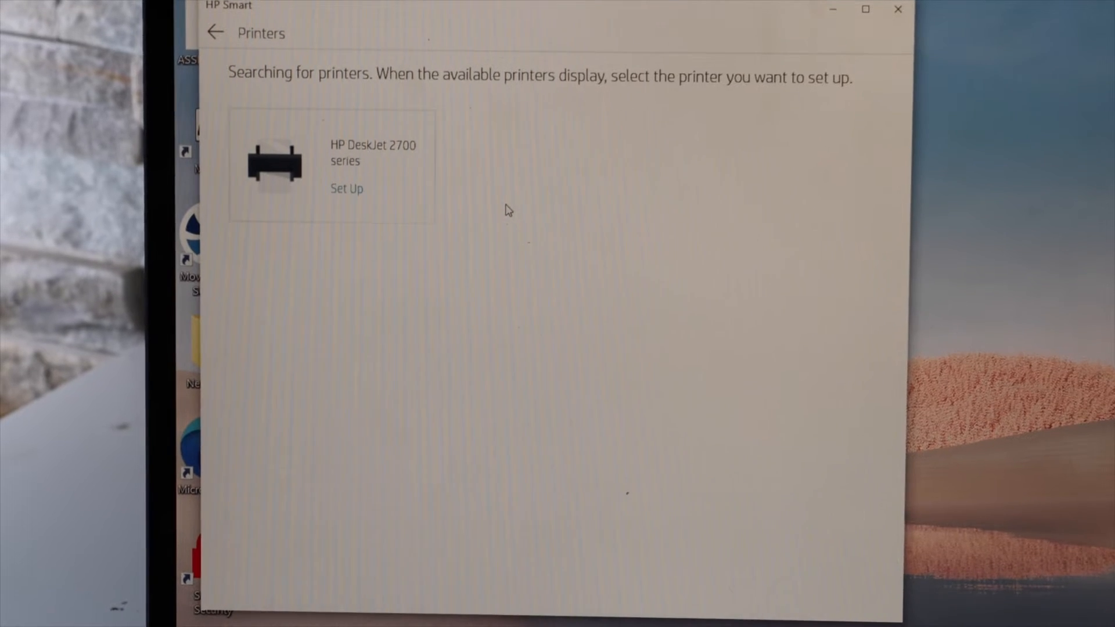
pyautogui.click(347, 188)
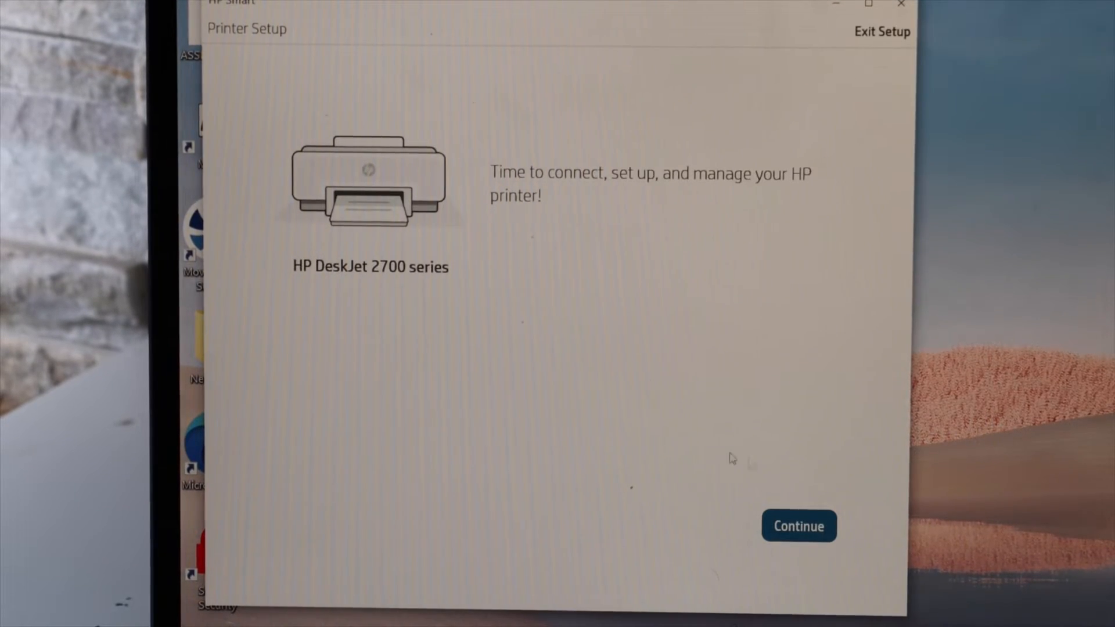
pyautogui.click(798, 526)
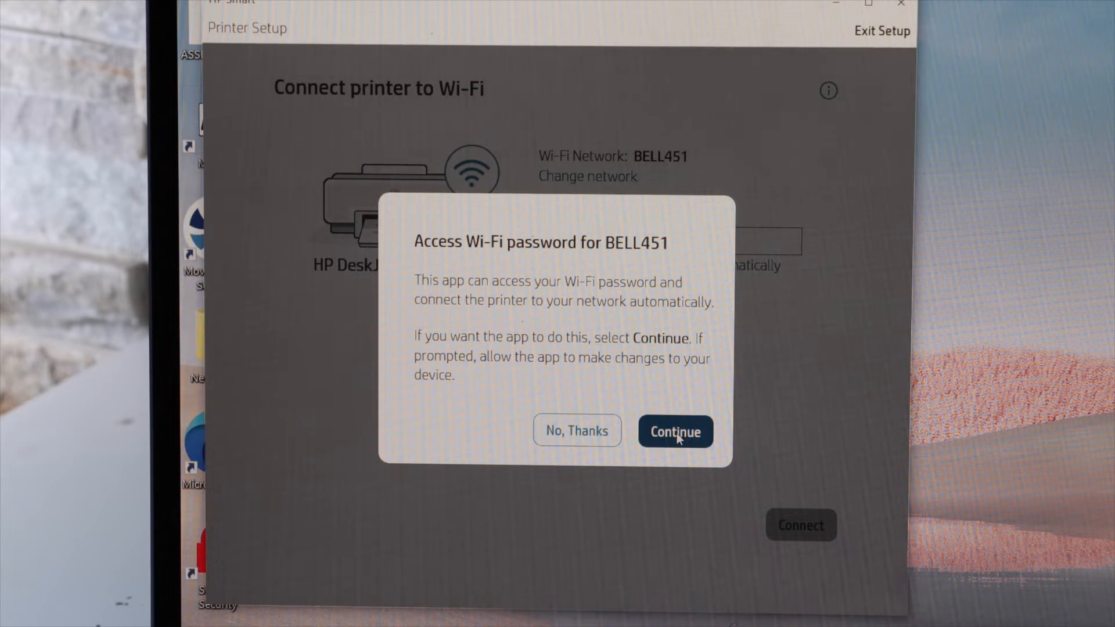
# Step: Allow HP Smart to use the BELL451 Wi-Fi password and let printer setup finish
pyautogui.click(674, 431)
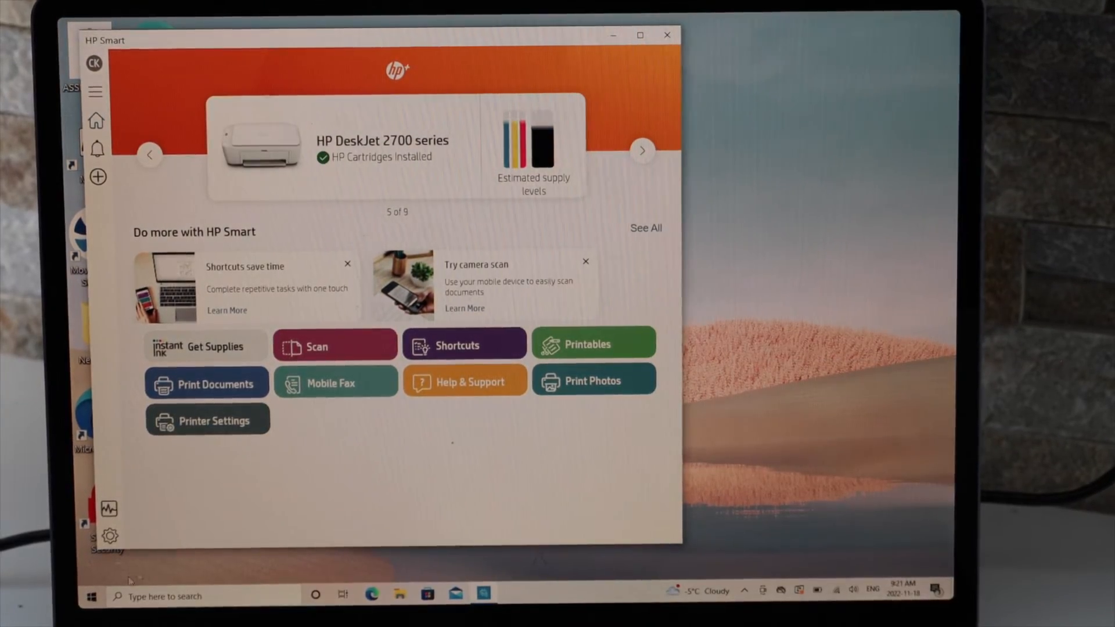
# Step: Go to the Printers & scanners page of Windows Settings via Start and Devices
pyautogui.click(91, 596)
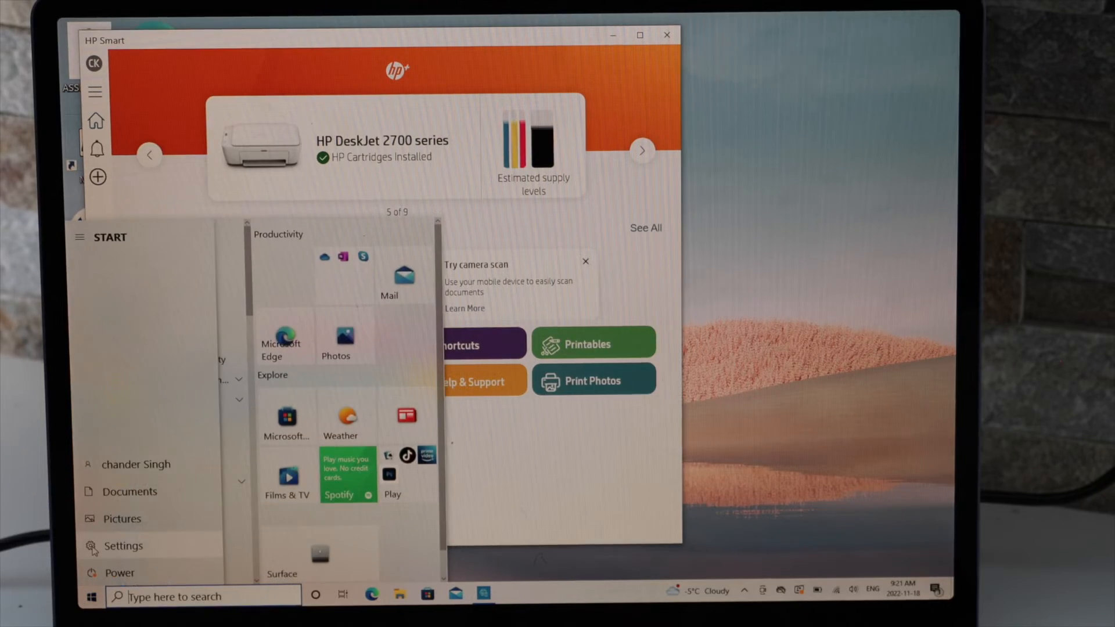
pyautogui.click(122, 545)
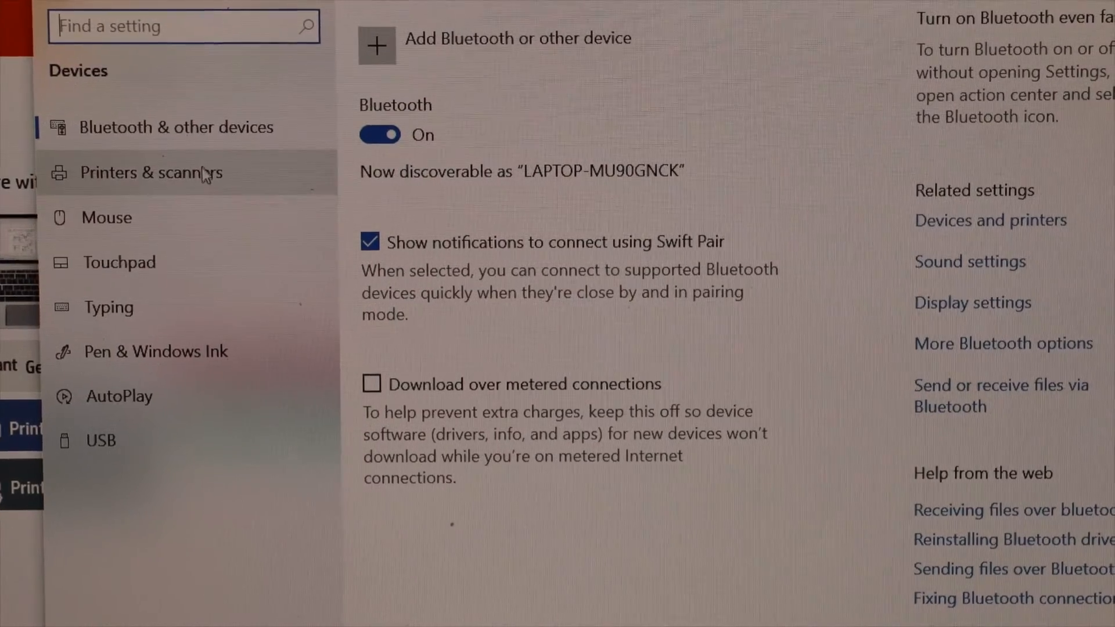
pyautogui.click(142, 172)
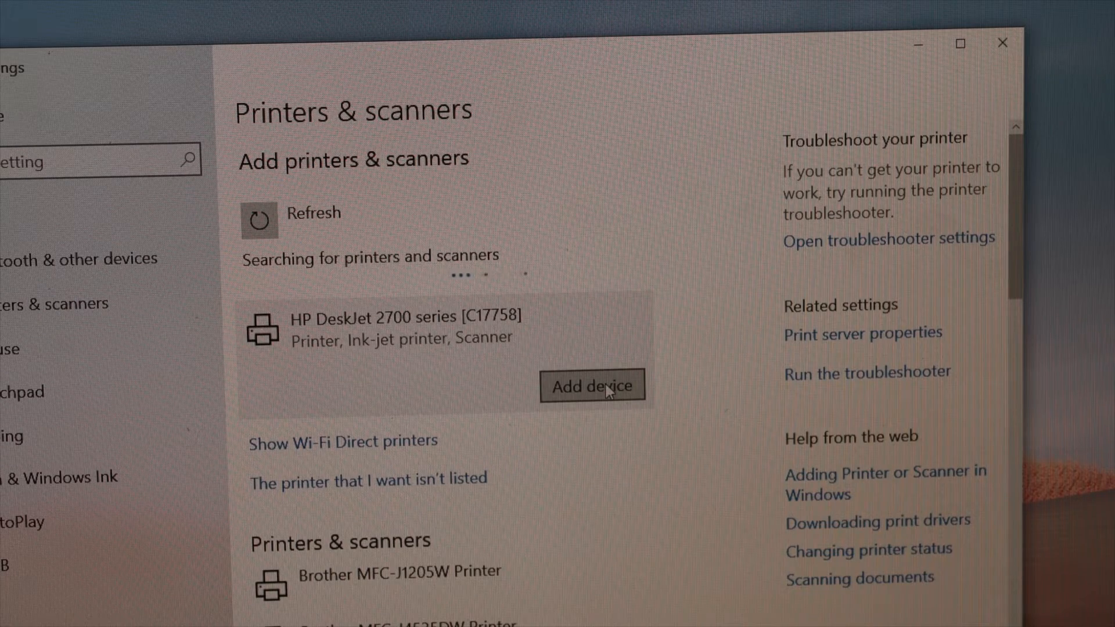
# Step: Add the HP DeskJet 2700 series device and select HPC17758 in the printer list
pyautogui.click(590, 386)
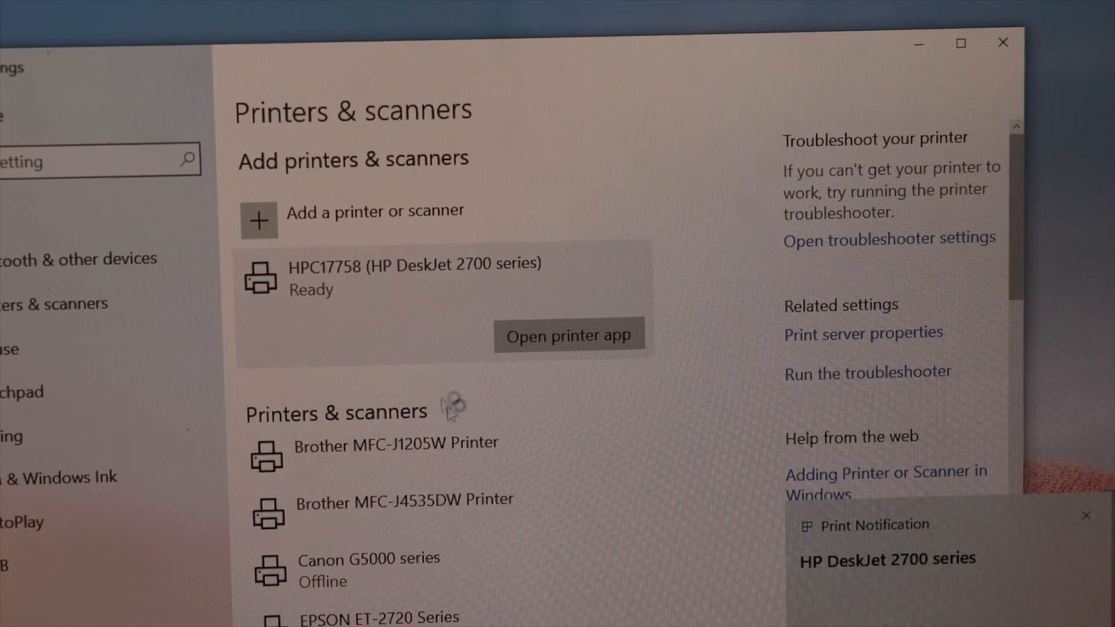
pyautogui.scroll(-3)
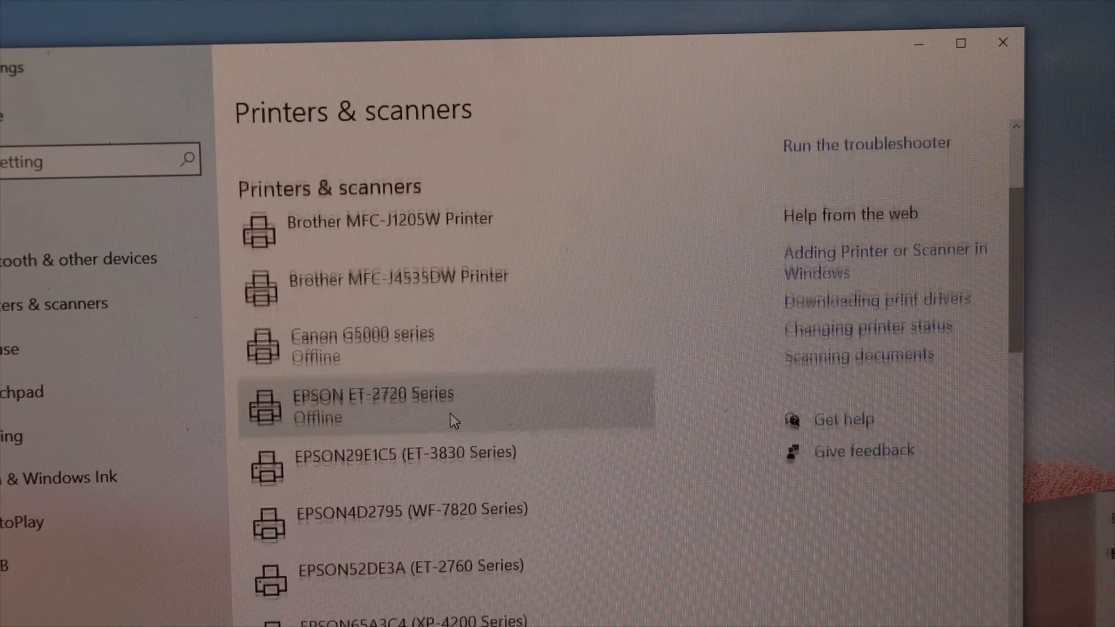
pyautogui.scroll(-3)
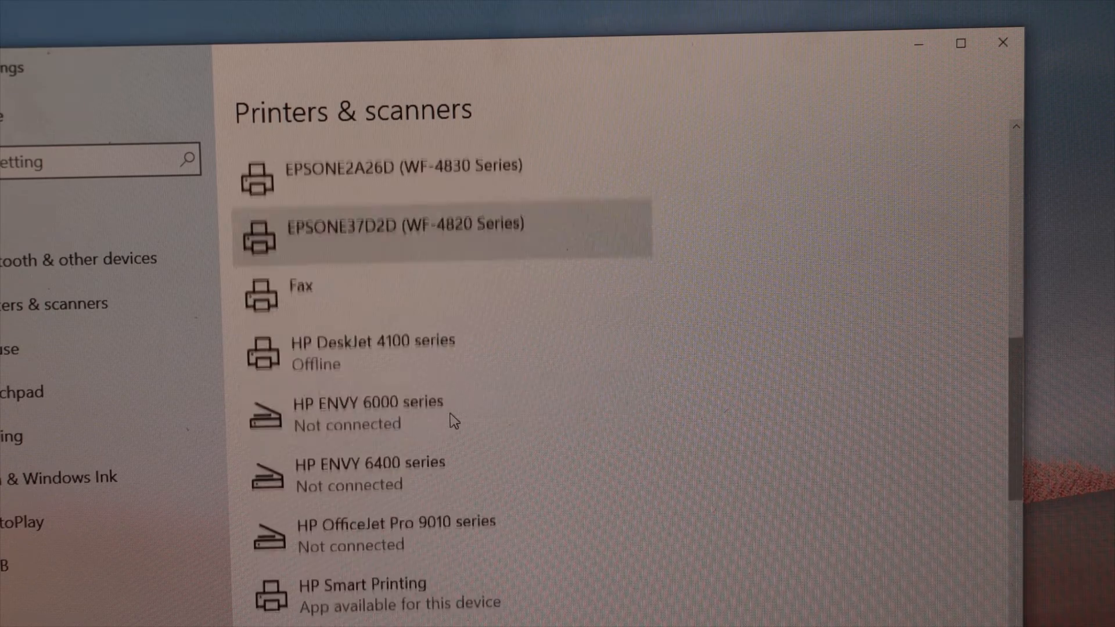
pyautogui.scroll(-3)
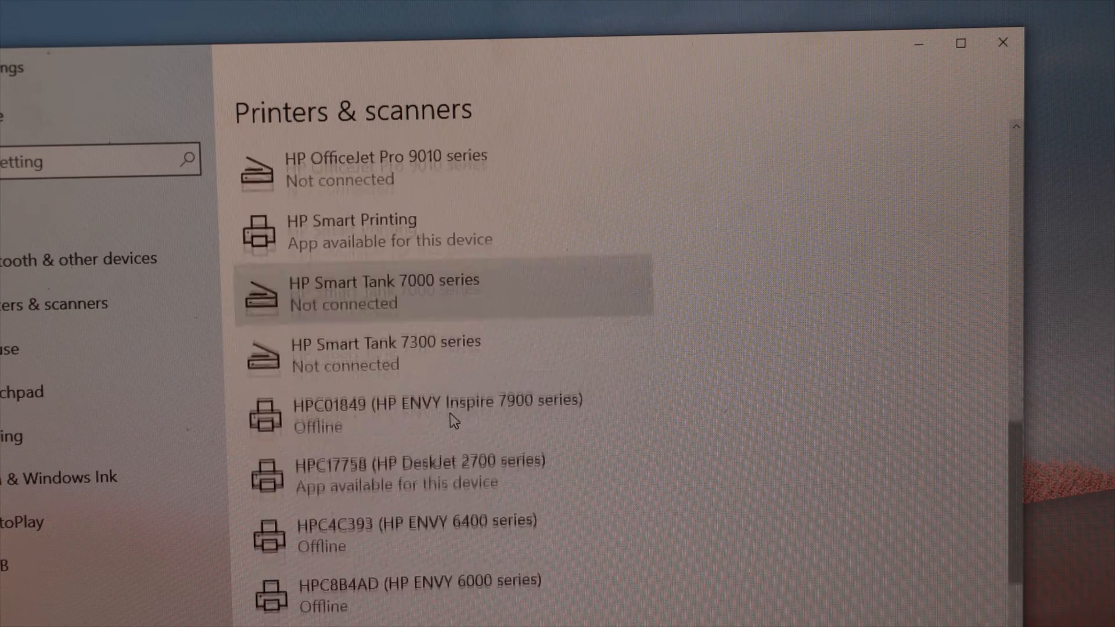
pyautogui.scroll(-3)
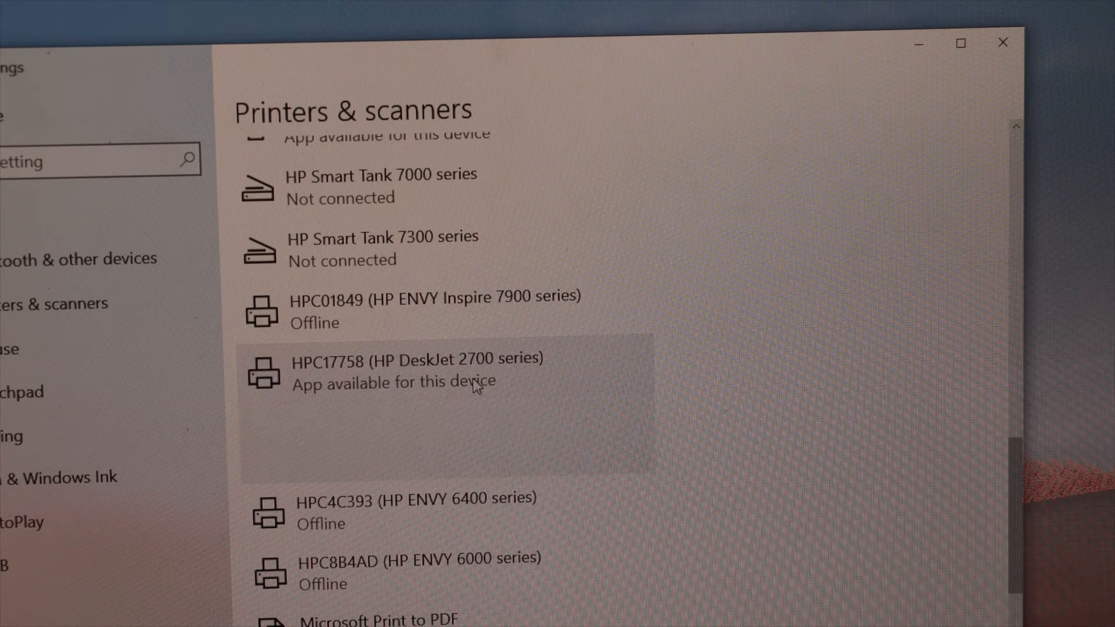
pyautogui.click(419, 370)
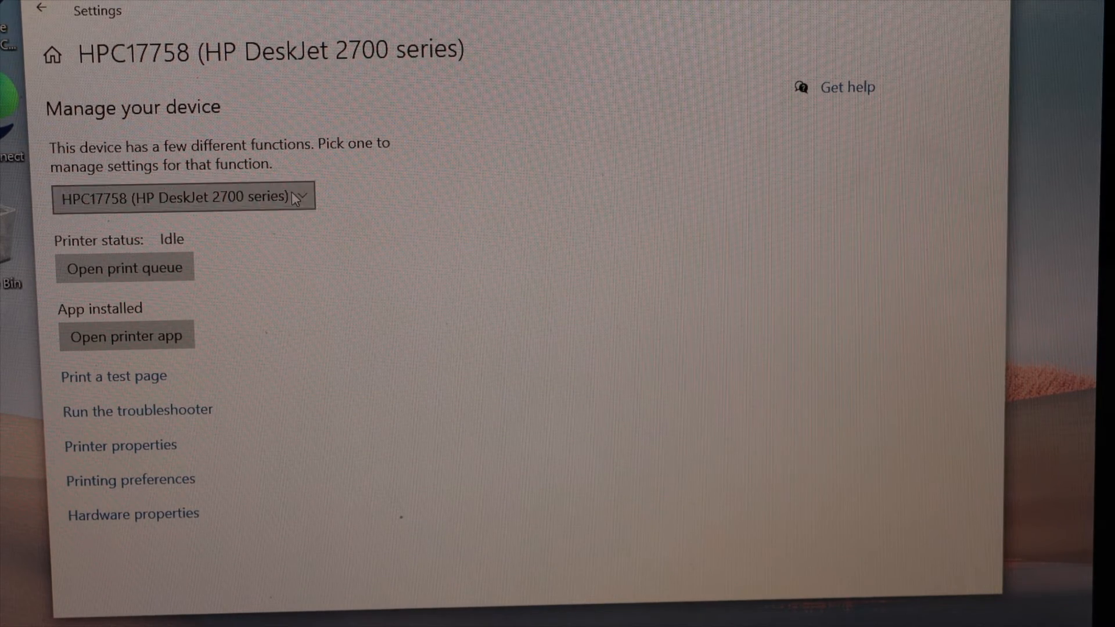
# Step: Switch the managed function to Scanner and launch the Windows Scan app for it
pyautogui.click(183, 197)
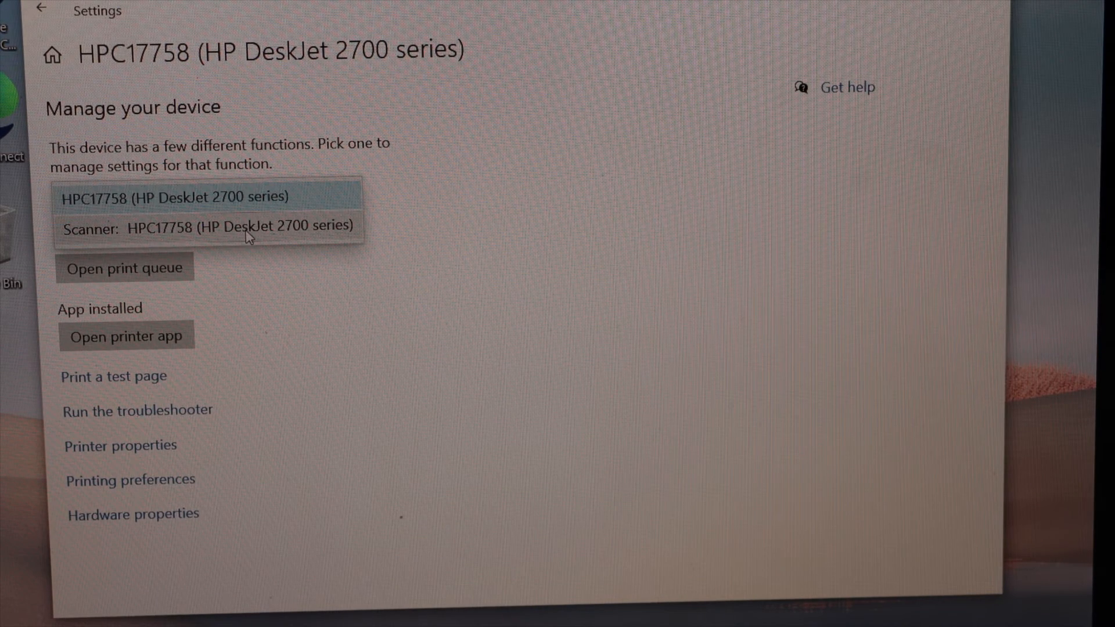
pyautogui.click(208, 226)
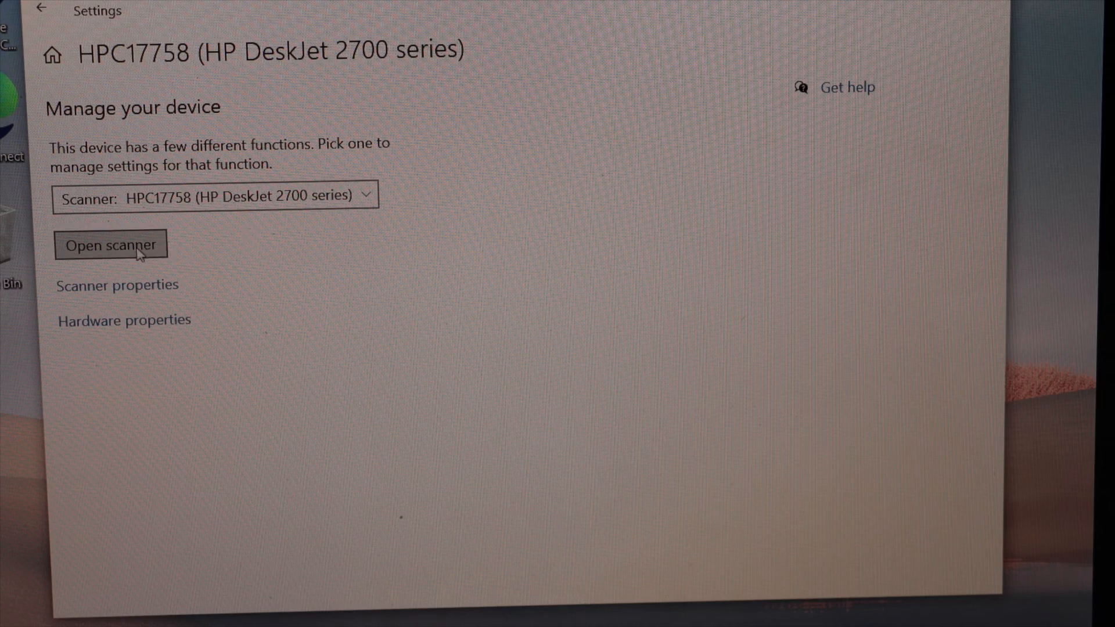
pyautogui.click(110, 245)
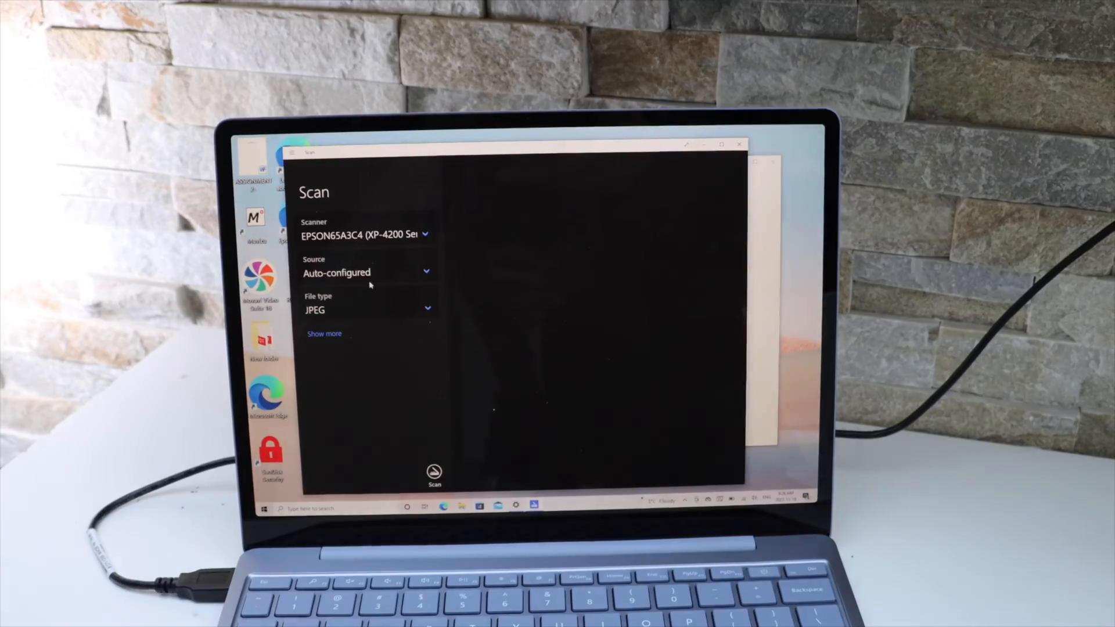